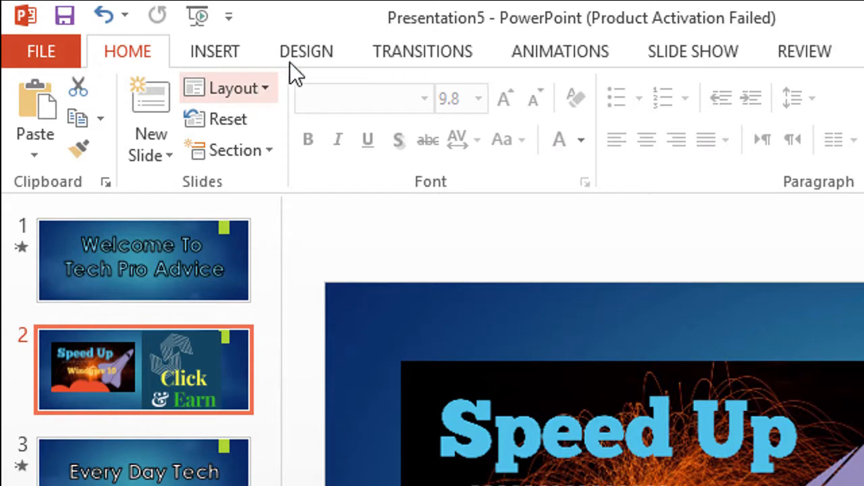
Step: Show the Slide Size choices from the Design tab
{"action": "left_click", "coordinate": [306, 52]}
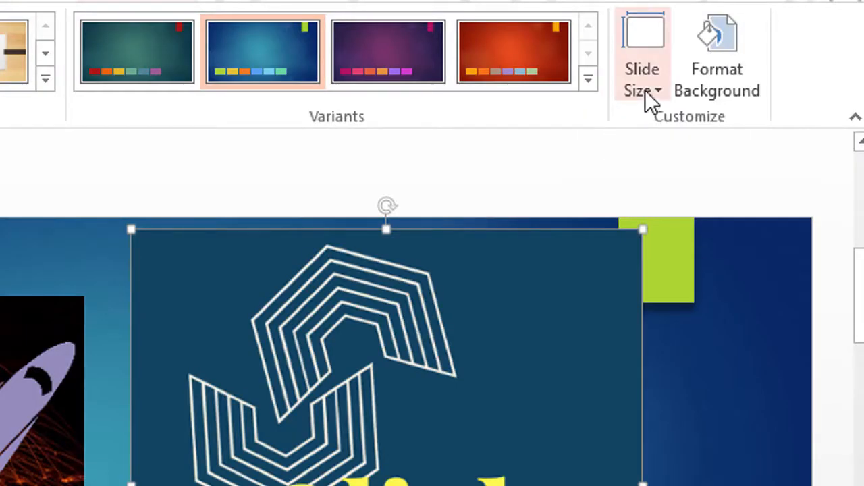
{"action": "left_click", "coordinate": [642, 77]}
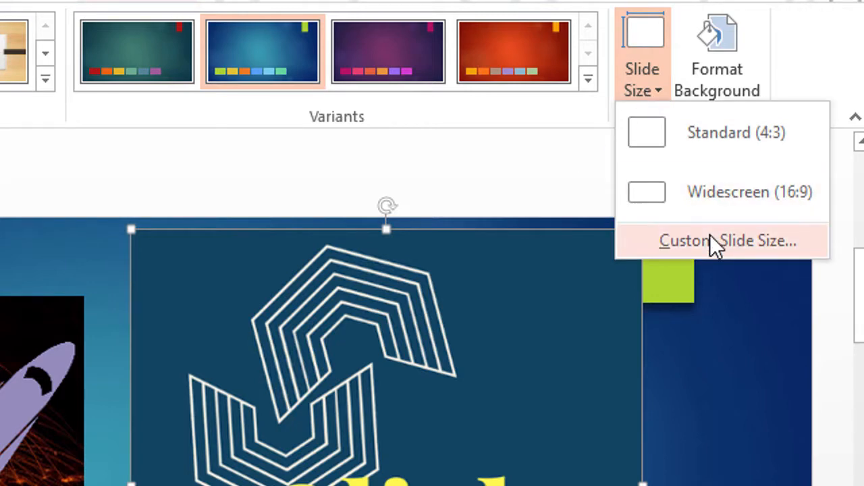
{"action": "mouse_move", "coordinate": [695, 253]}
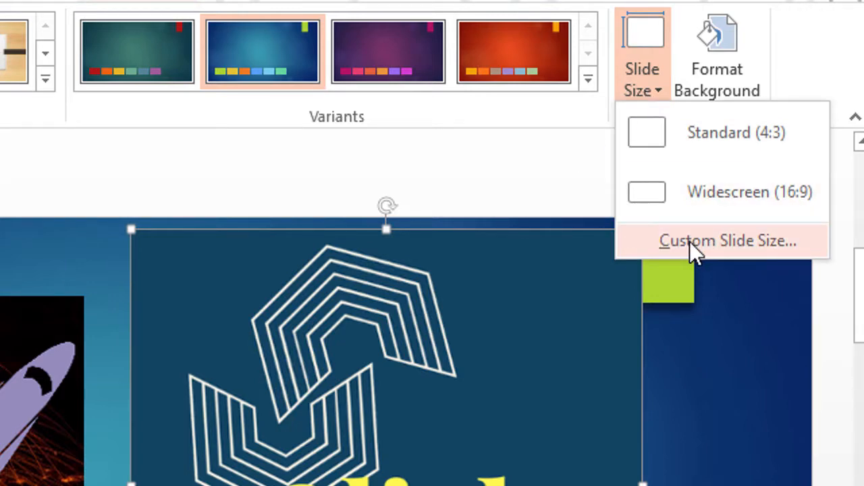
Step: Set a custom portrait slide size of 4.449 × 11.681 cm, with landscape notes and handouts
{"action": "left_click", "coordinate": [727, 240]}
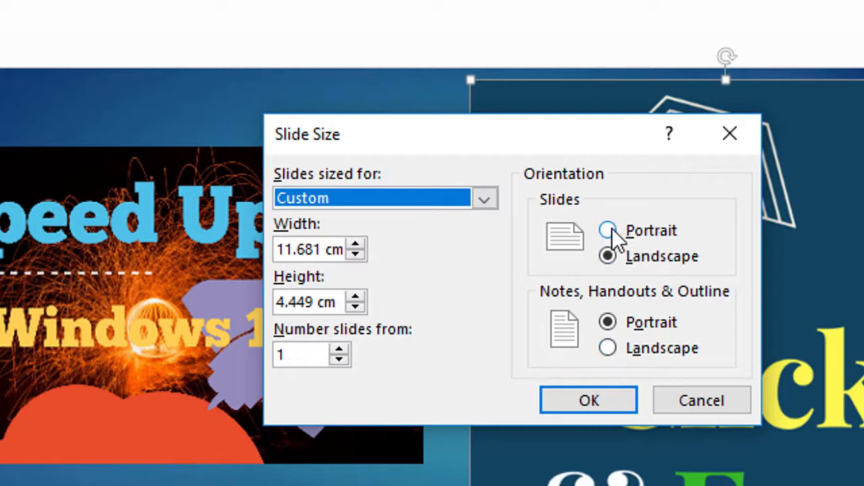
{"action": "left_click", "coordinate": [607, 231]}
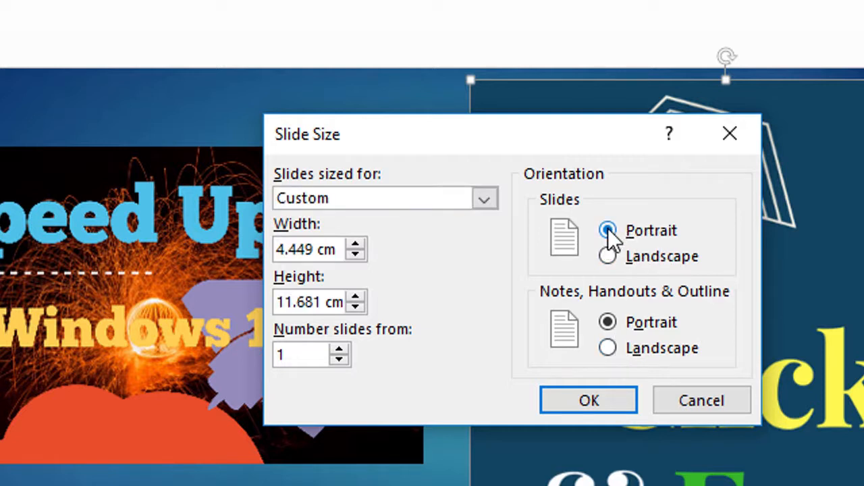
{"action": "left_click", "coordinate": [607, 348]}
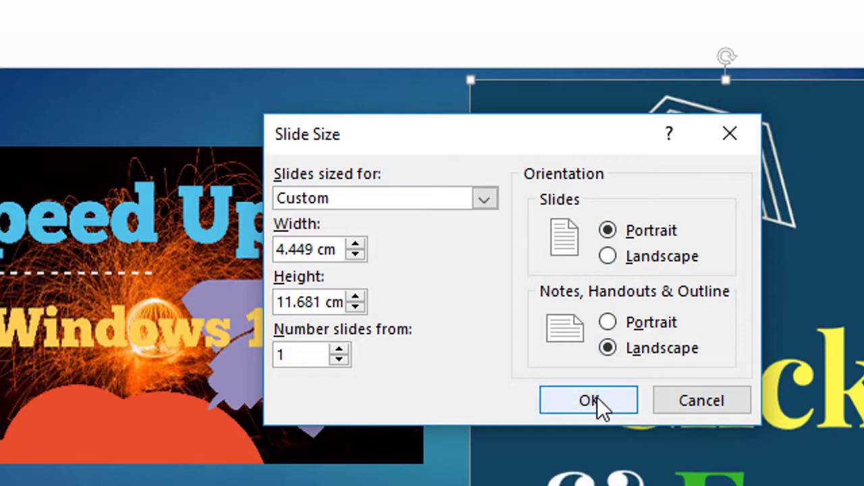
{"action": "left_click", "coordinate": [588, 400]}
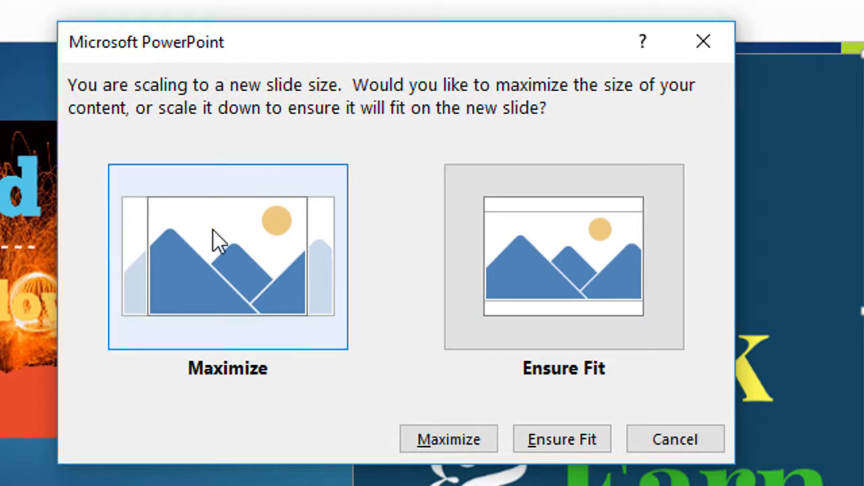
Step: Choose Ensure Fit so both thumbnail images shrink onto the portrait slide
{"action": "left_click", "coordinate": [563, 256]}
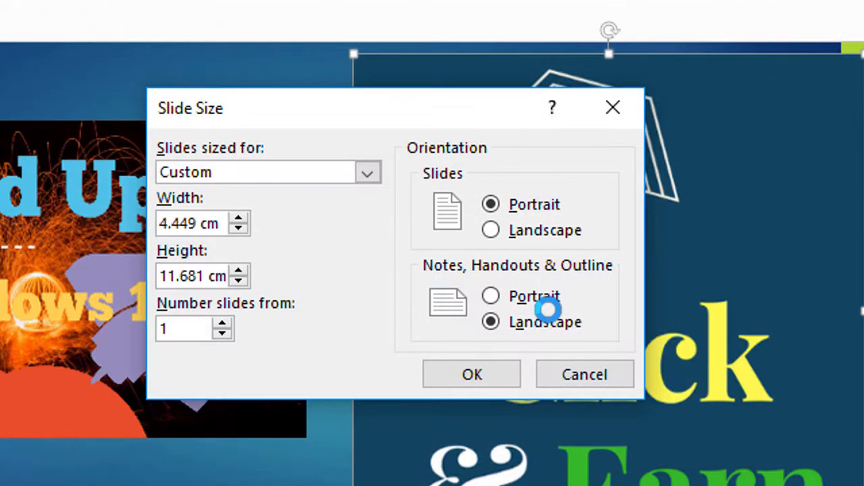
{"action": "left_click", "coordinate": [471, 373]}
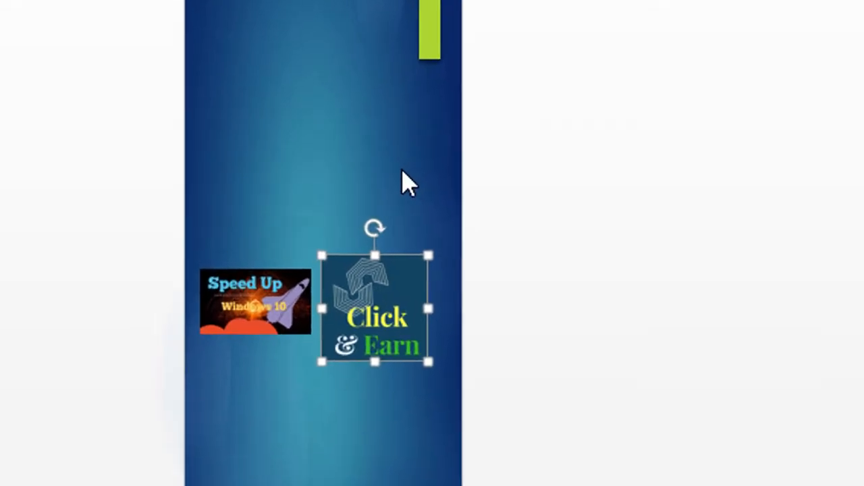